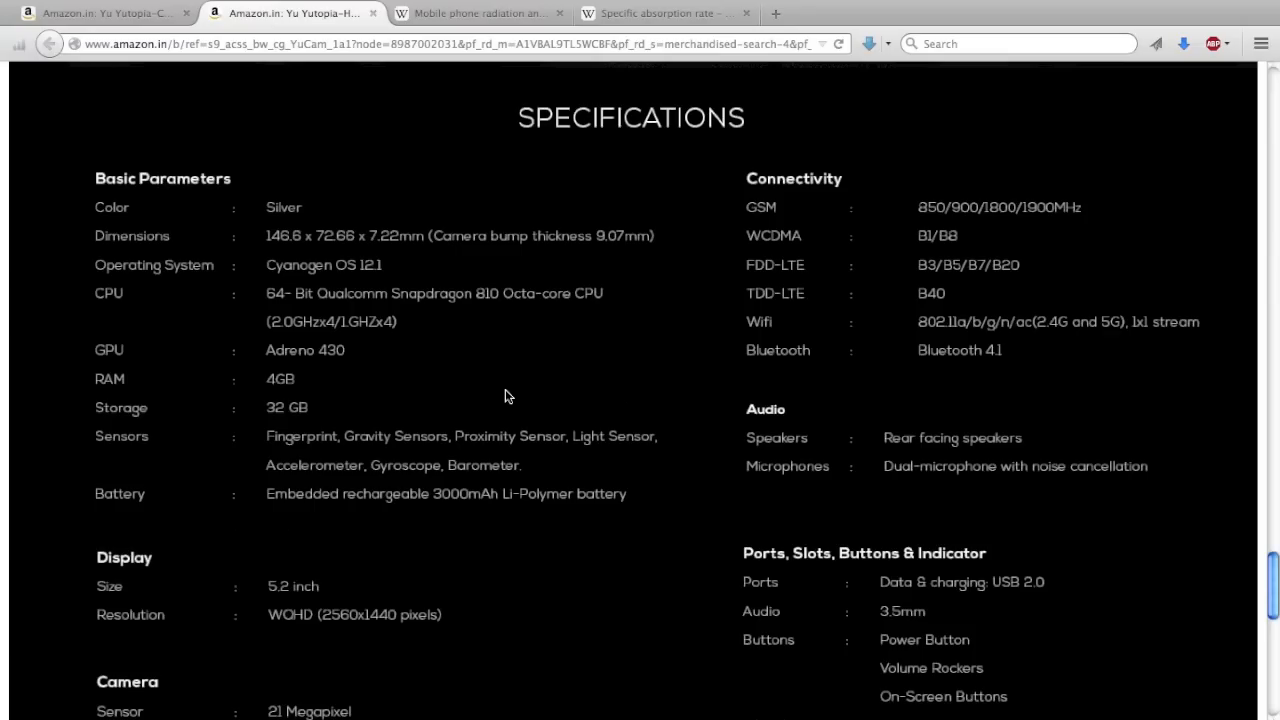
pyautogui.scroll(-3)
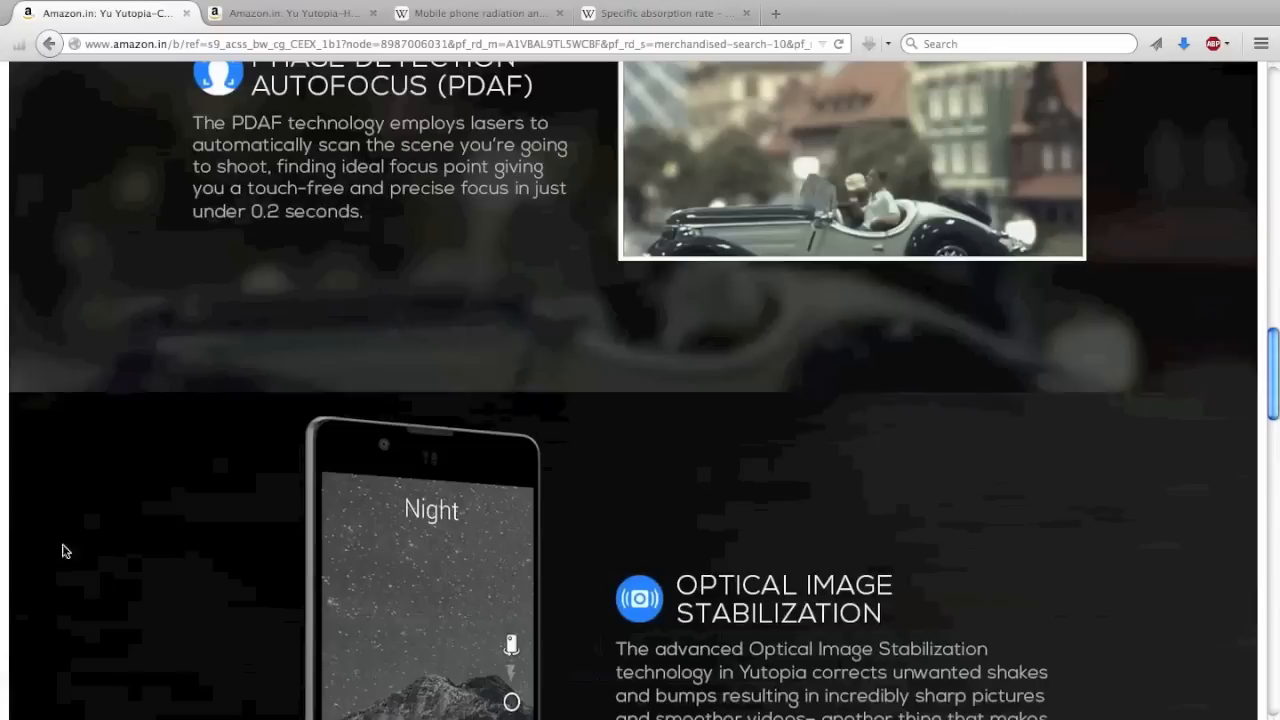
pyautogui.scroll(-3)
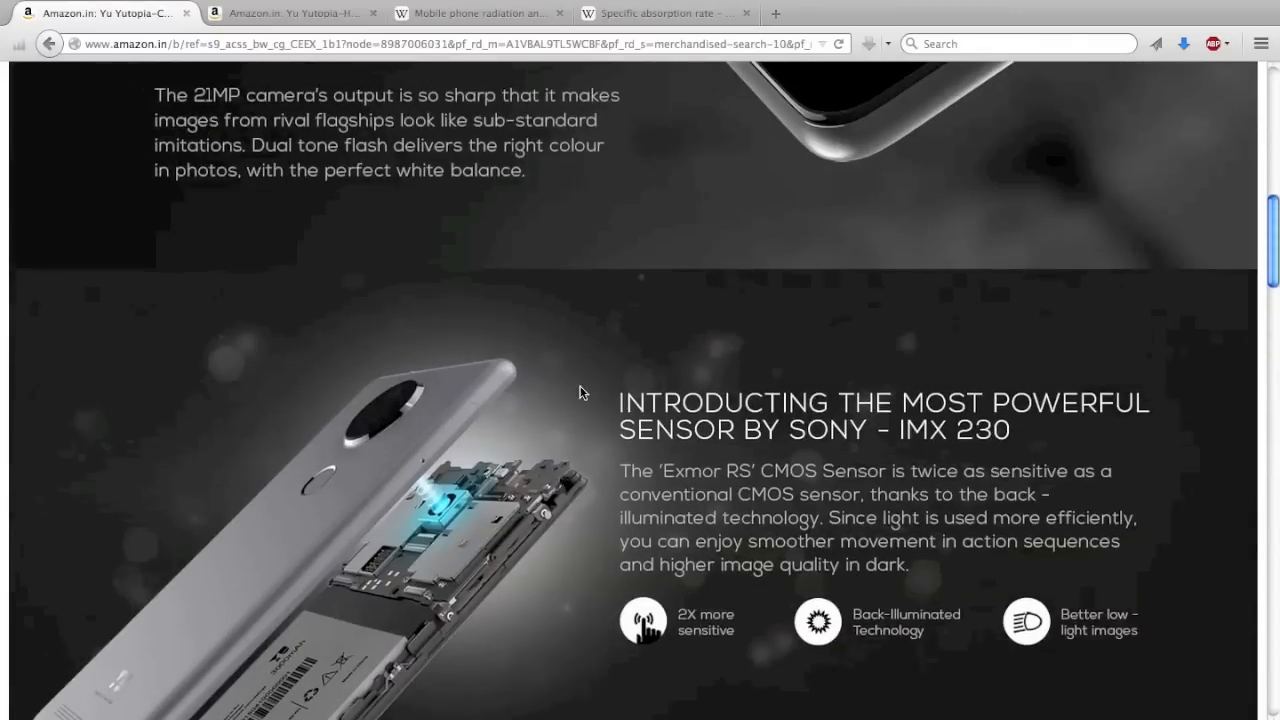
pyautogui.scroll(3)
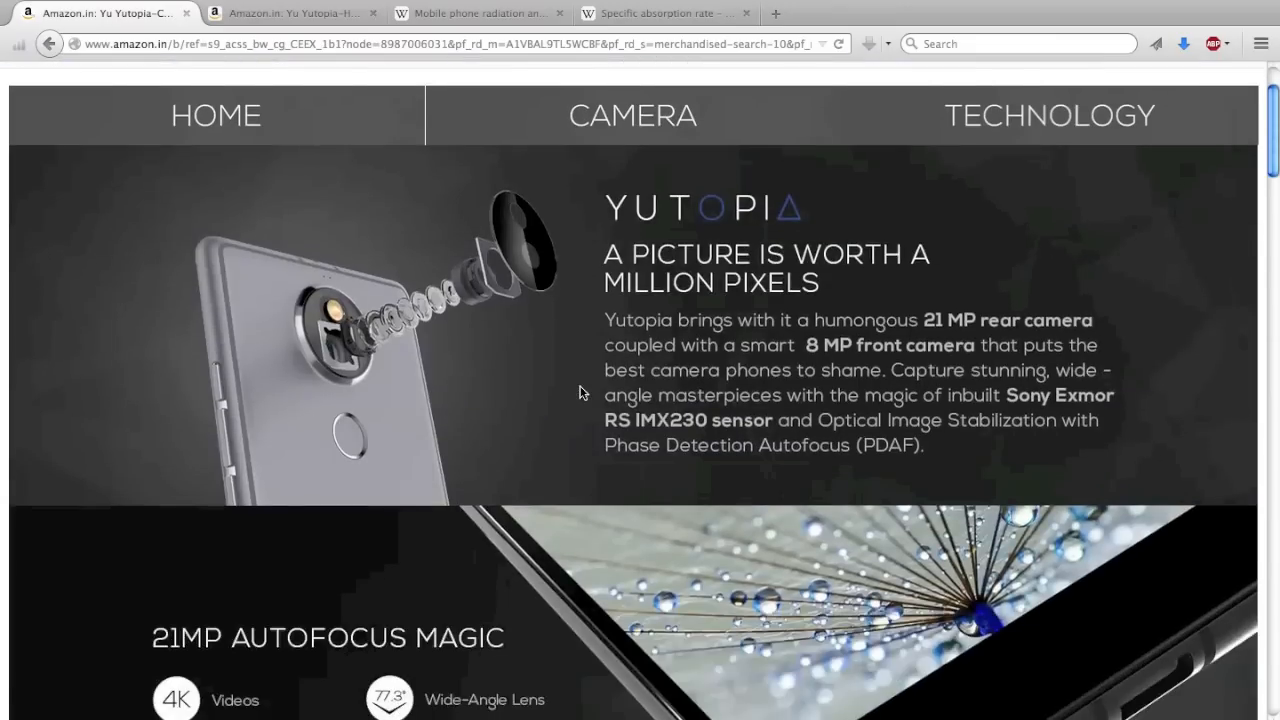